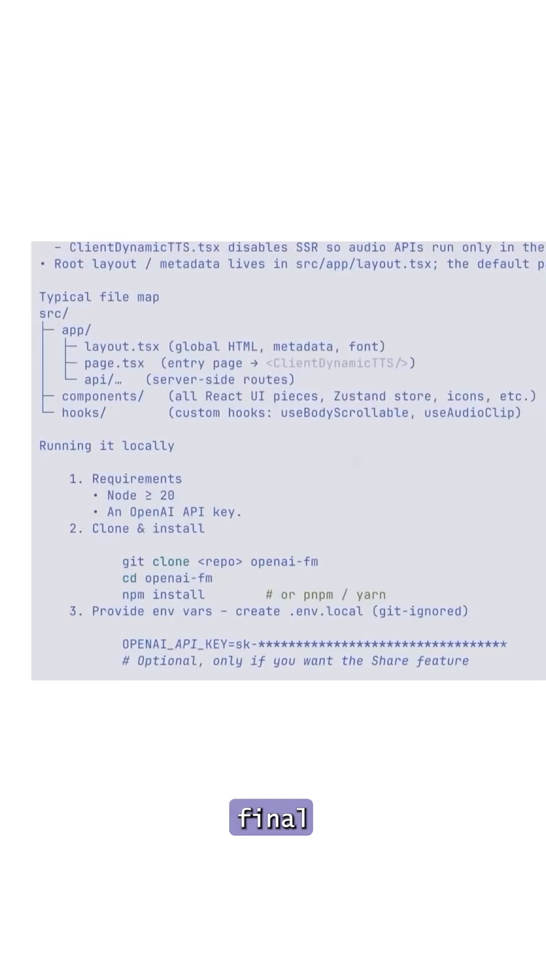
# Submit the review comment 'It should be optional' on the phone number field requirement.
pyautogui.scroll(-3)
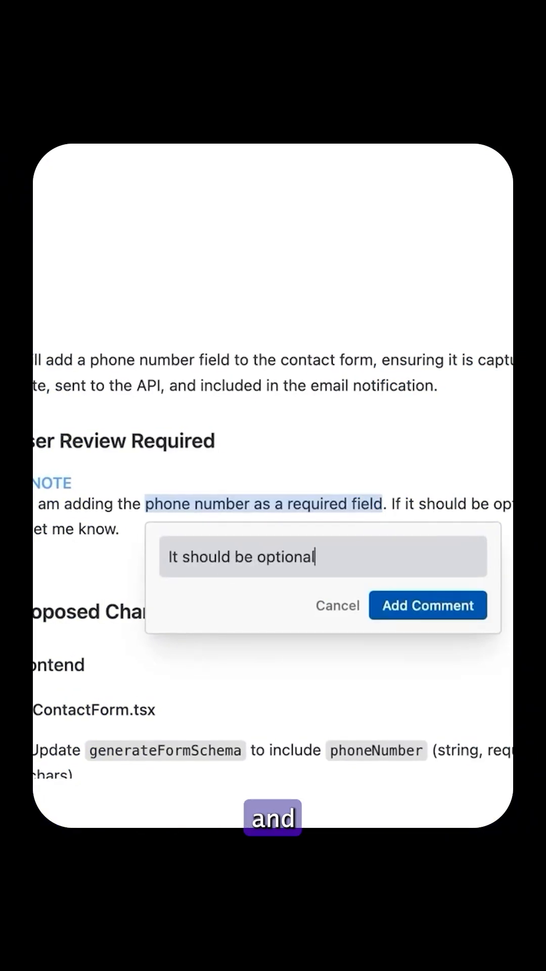
pyautogui.click(428, 605)
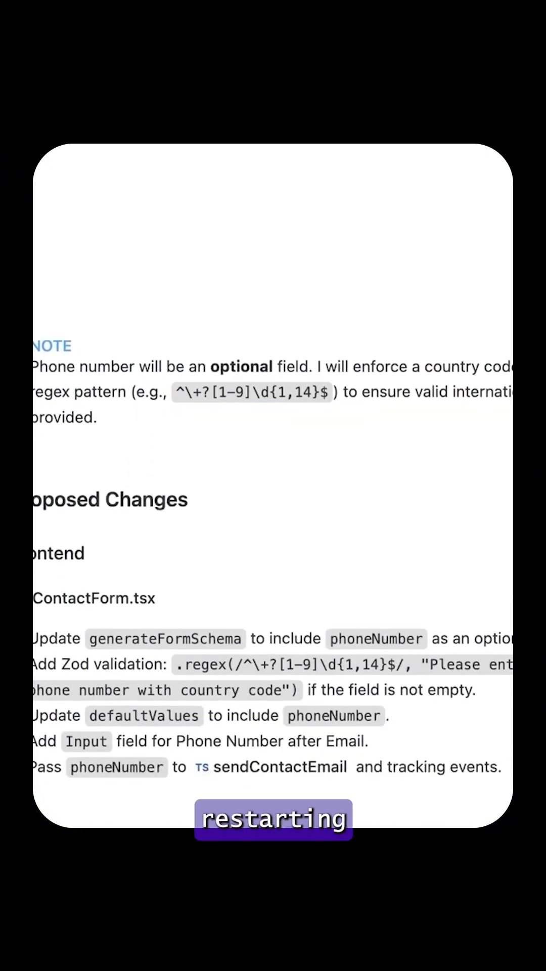